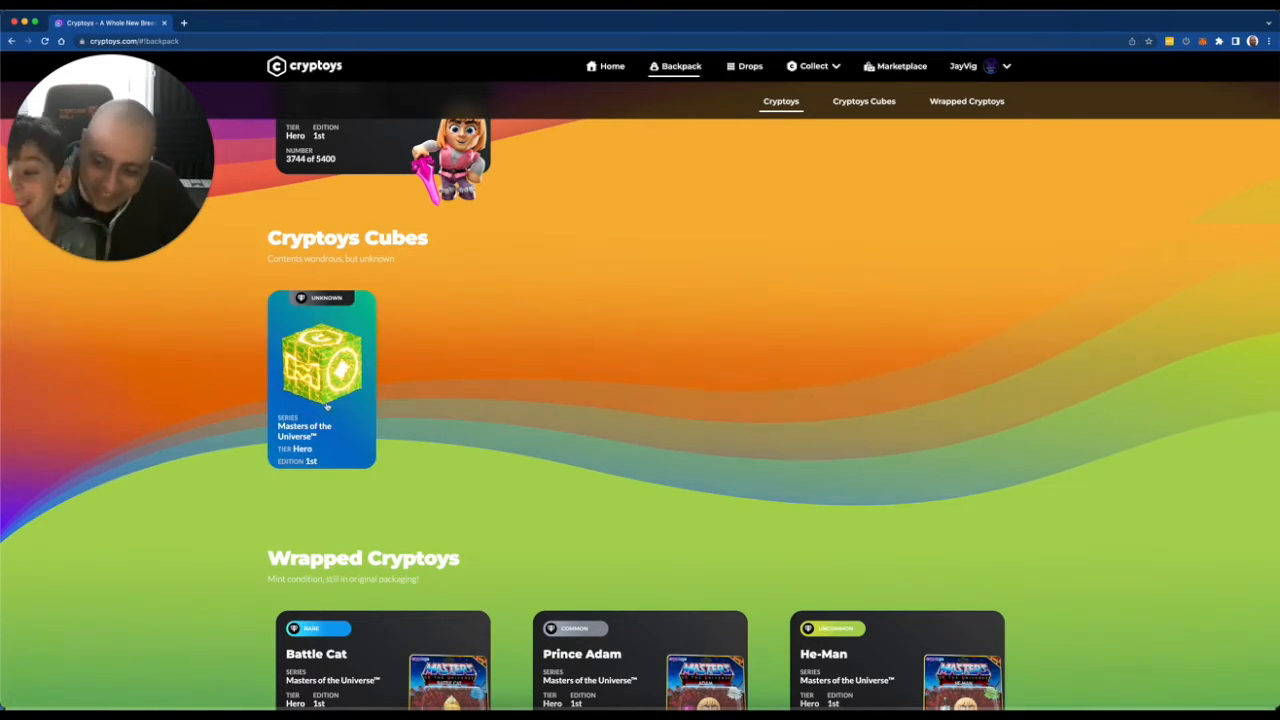
Begin unboxing the last unopened Masters of the Universe Cryptoys Cube from the Backpack.
{"action": "left_click", "coordinate": [320, 376]}
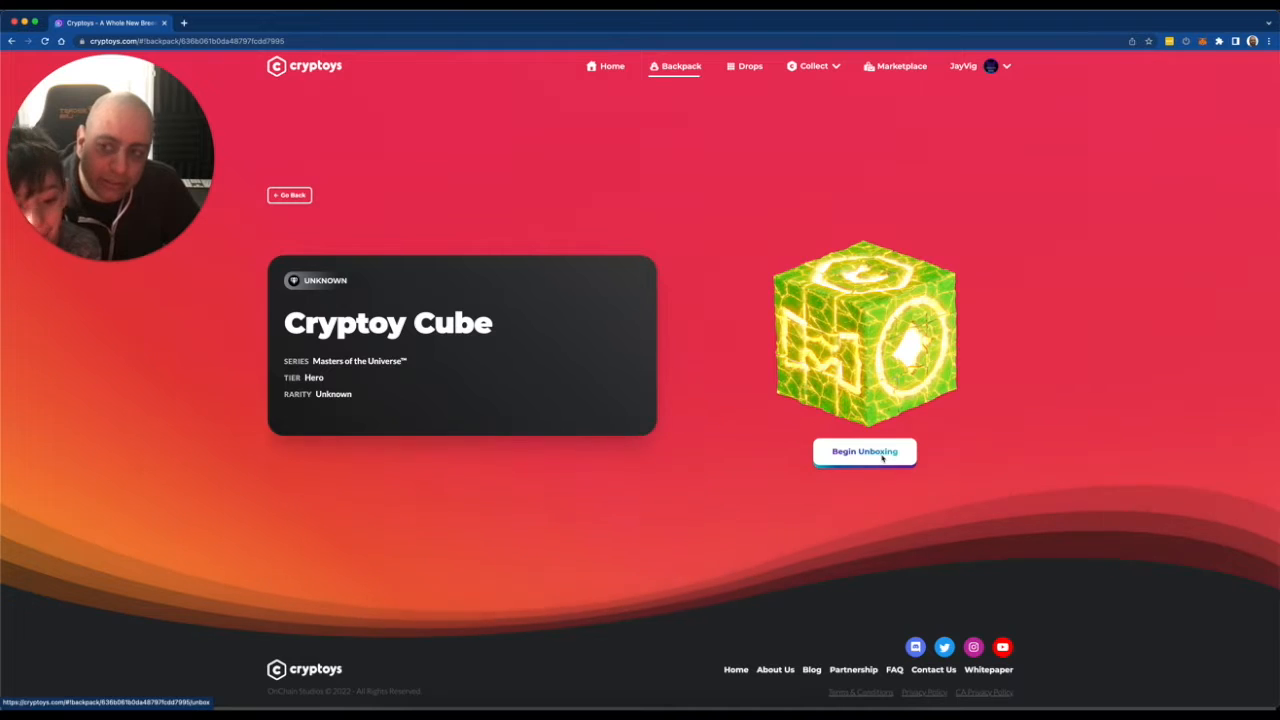
{"action": "left_click", "coordinate": [864, 452]}
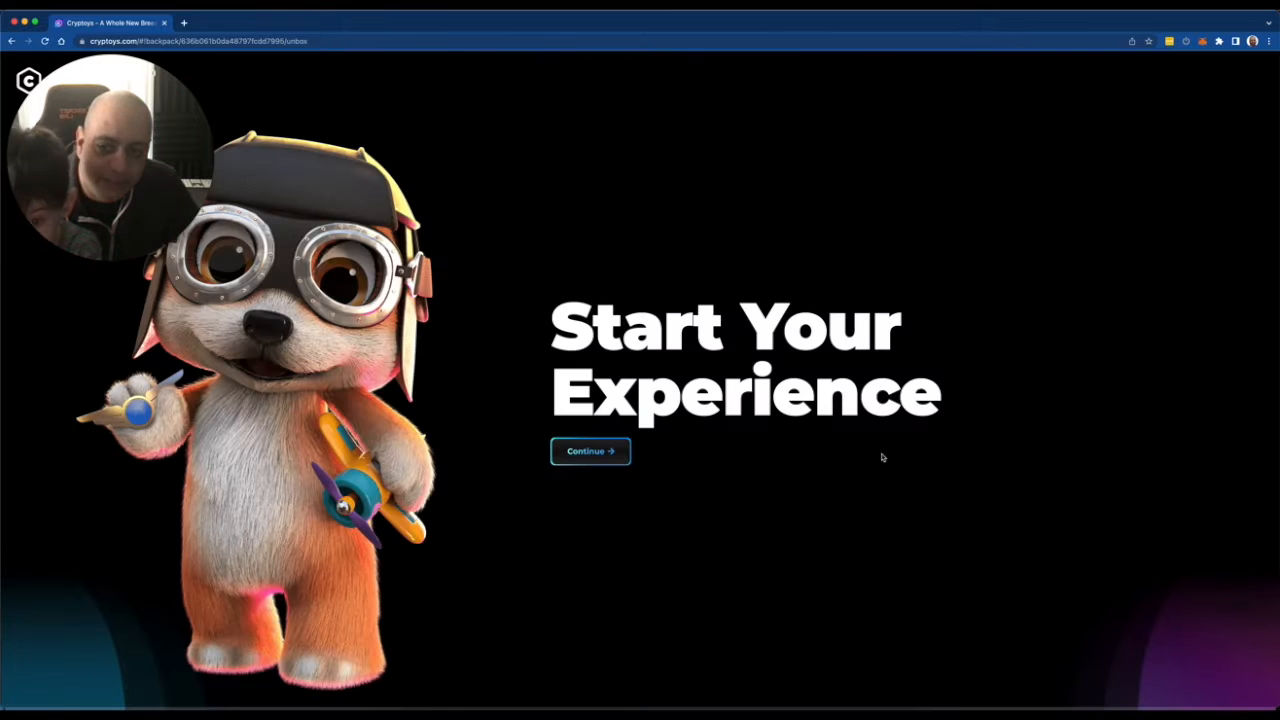
Continue through the unboxing animation to reveal a Common Prince Adam, number 1844 of 5400.
{"action": "left_click", "coordinate": [590, 452]}
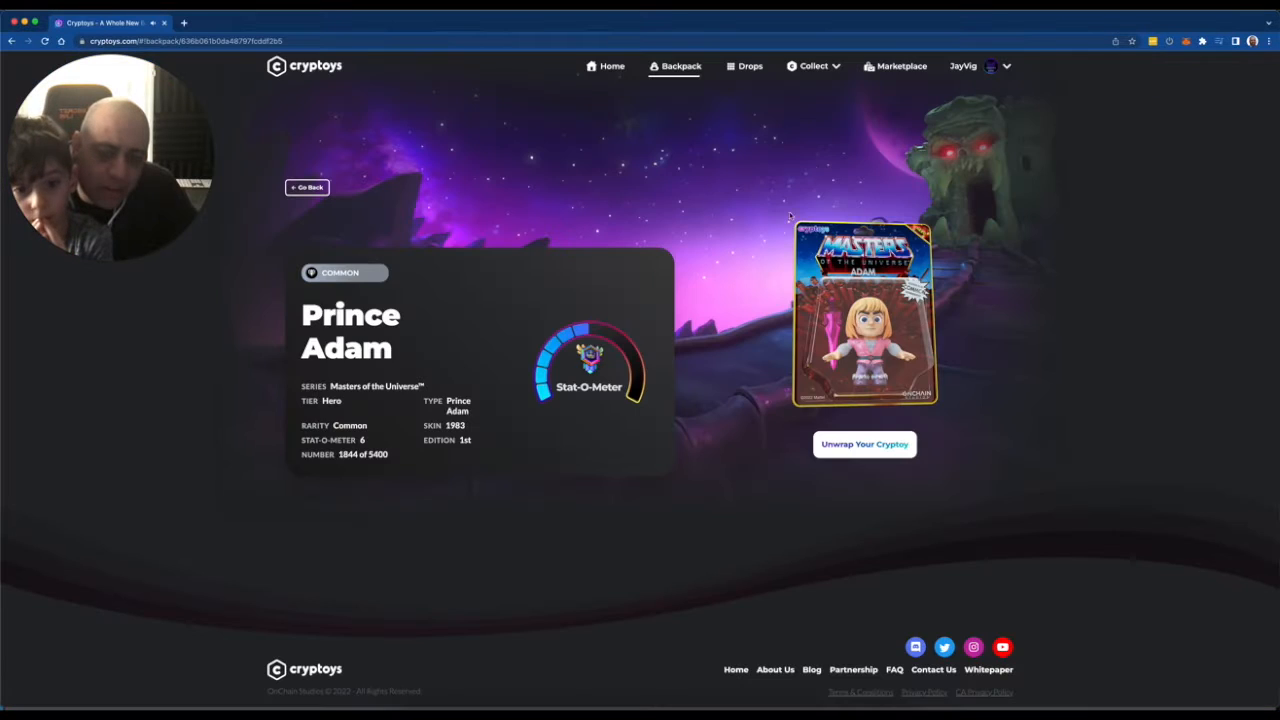
{"action": "mouse_move", "coordinate": [318, 476]}
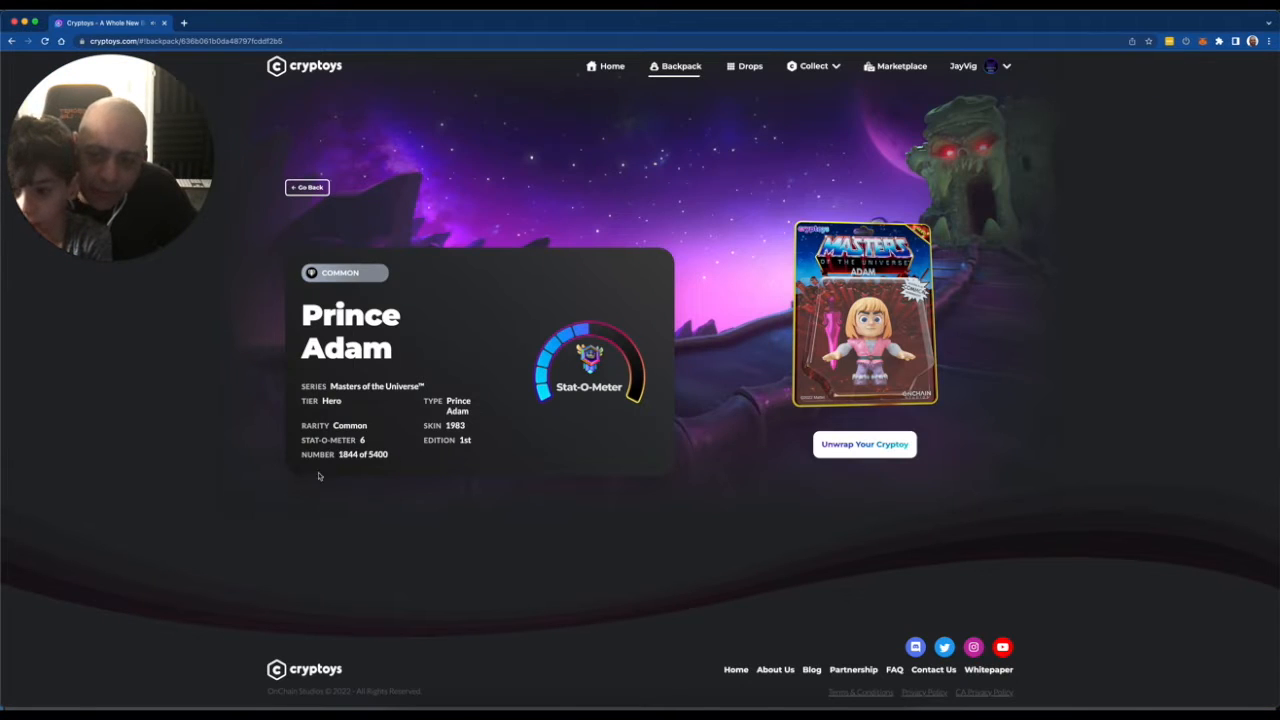
{"action": "left_click", "coordinate": [680, 66]}
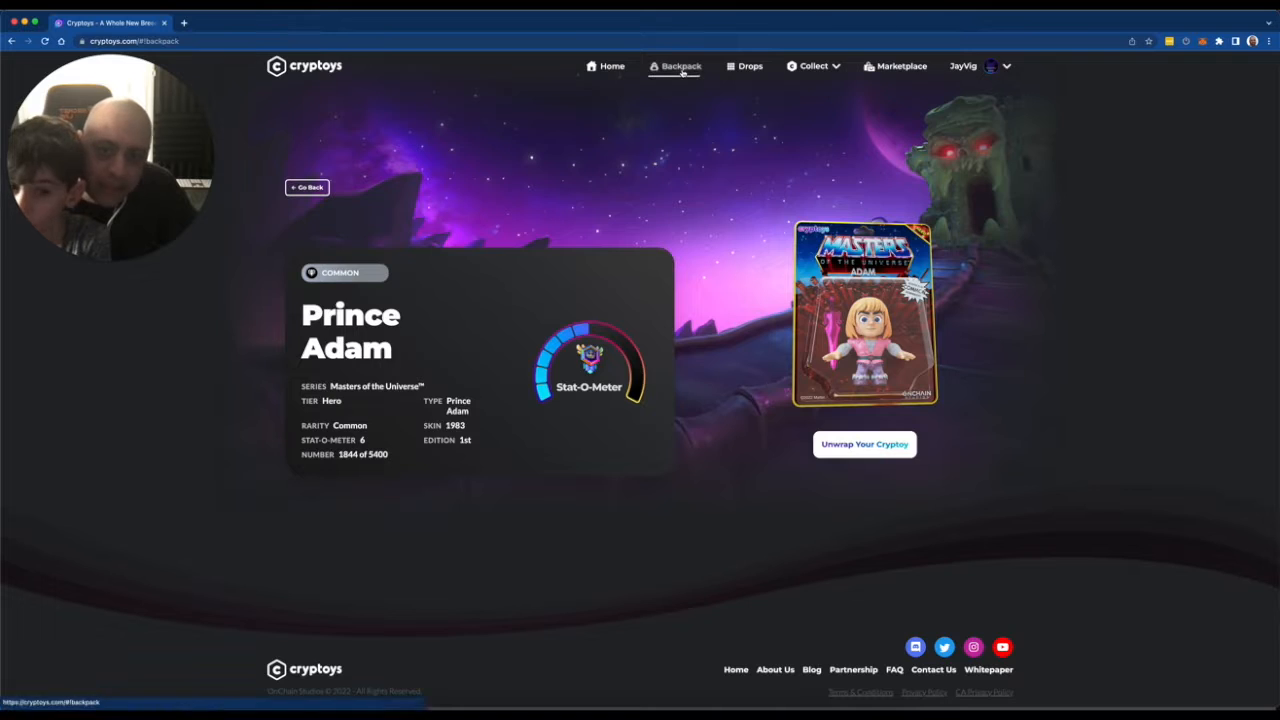
Return to the Backpack and scroll through the empty Cubes section and the two wrapped Prince Adam figures.
{"action": "left_click", "coordinate": [680, 66]}
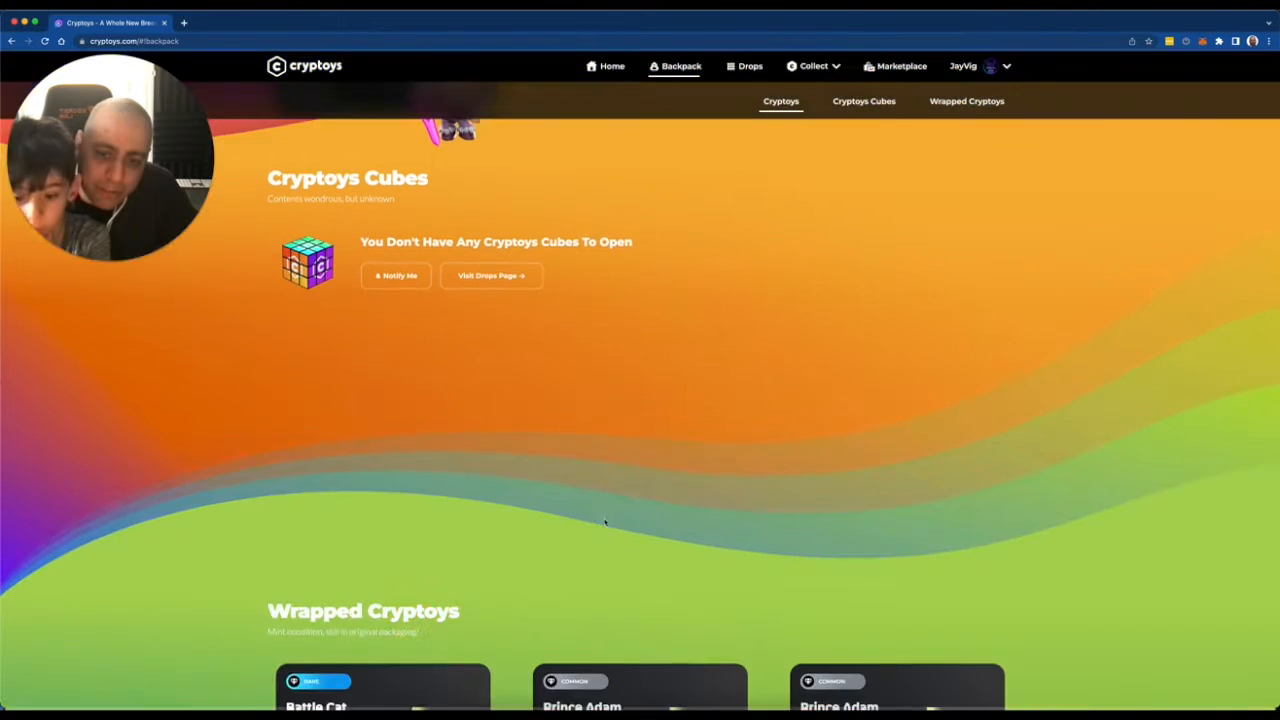
{"action": "scroll", "scroll_direction": "down", "scroll_amount": 3}
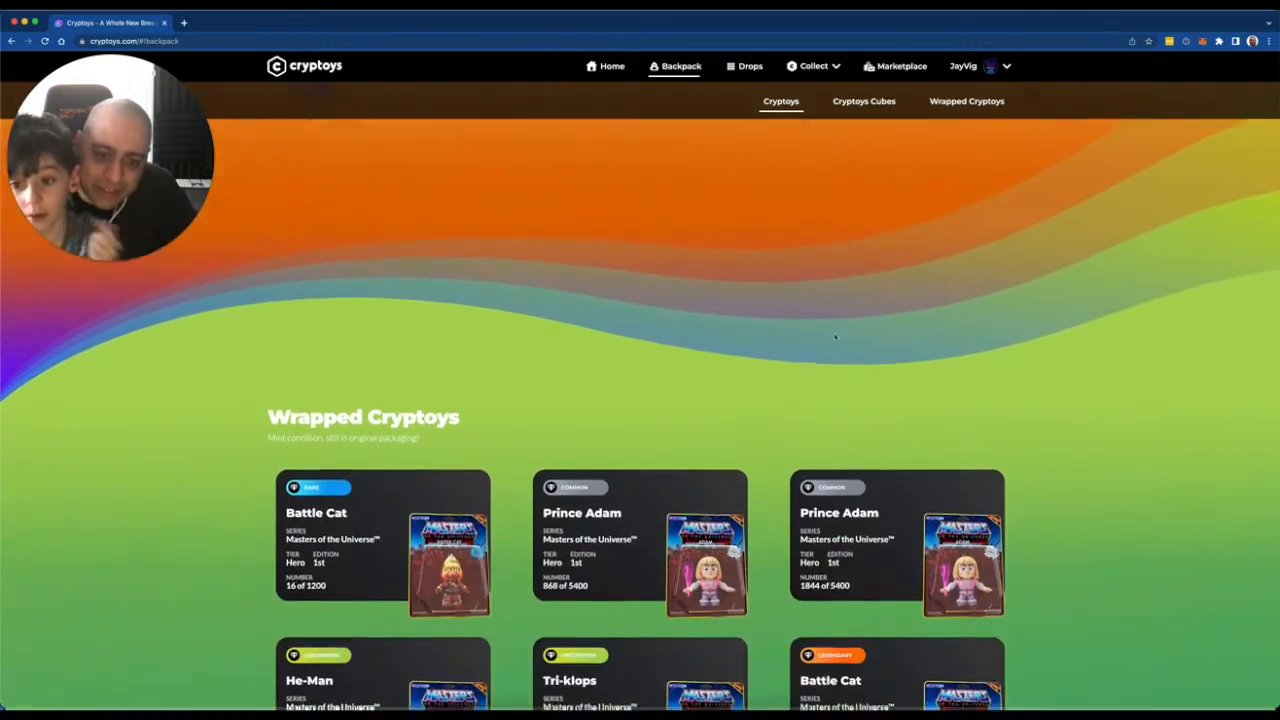
{"action": "scroll", "scroll_direction": "down", "scroll_amount": 3}
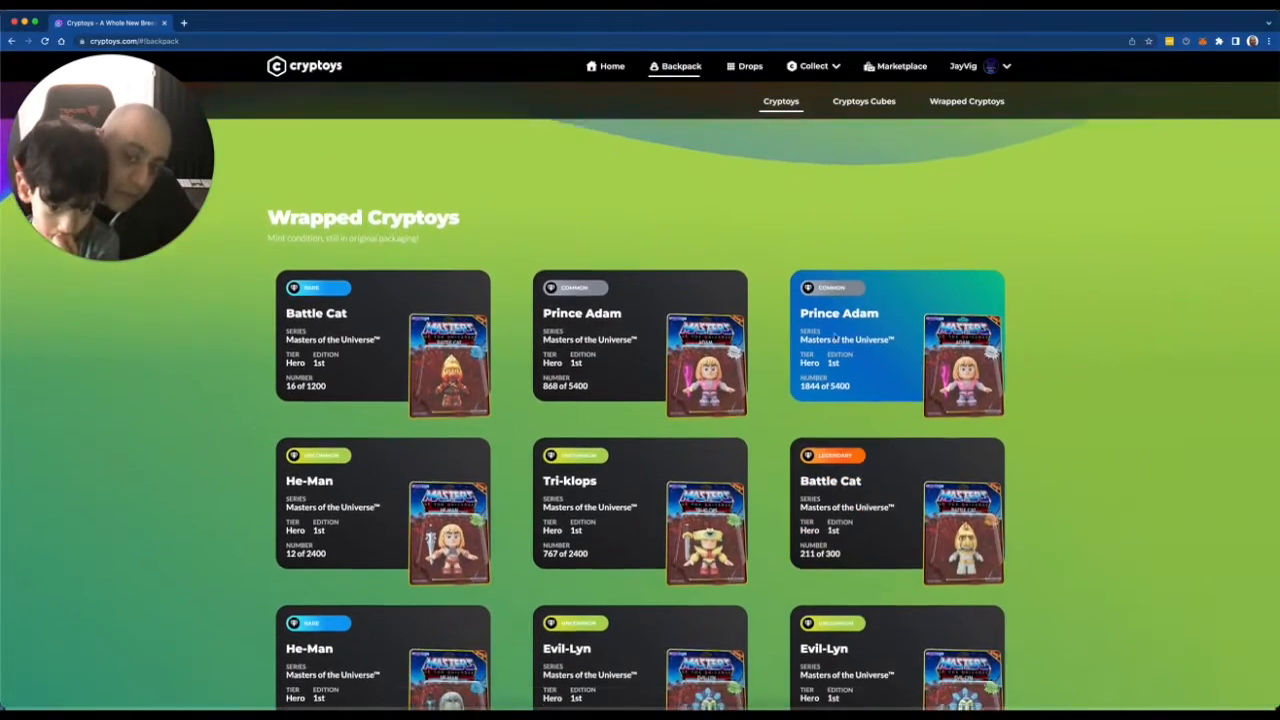
{"action": "scroll", "scroll_direction": "down", "scroll_amount": 3}
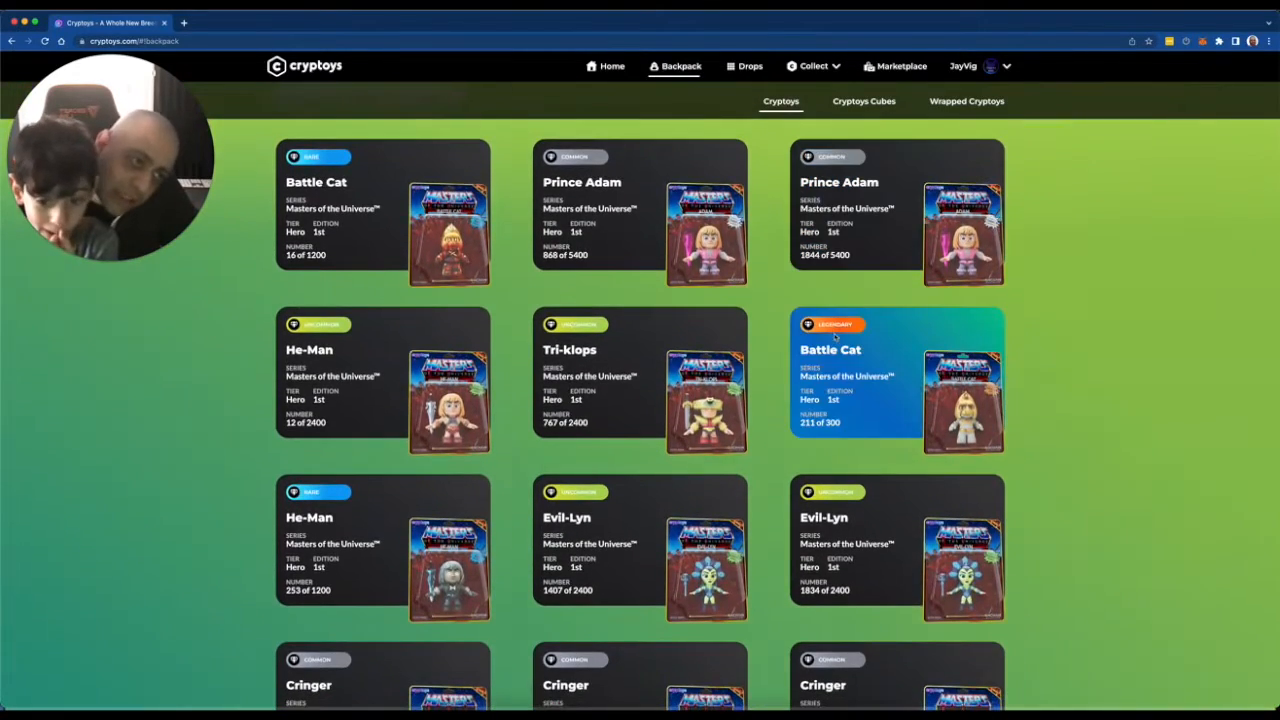
{"action": "mouse_move", "coordinate": [1176, 312]}
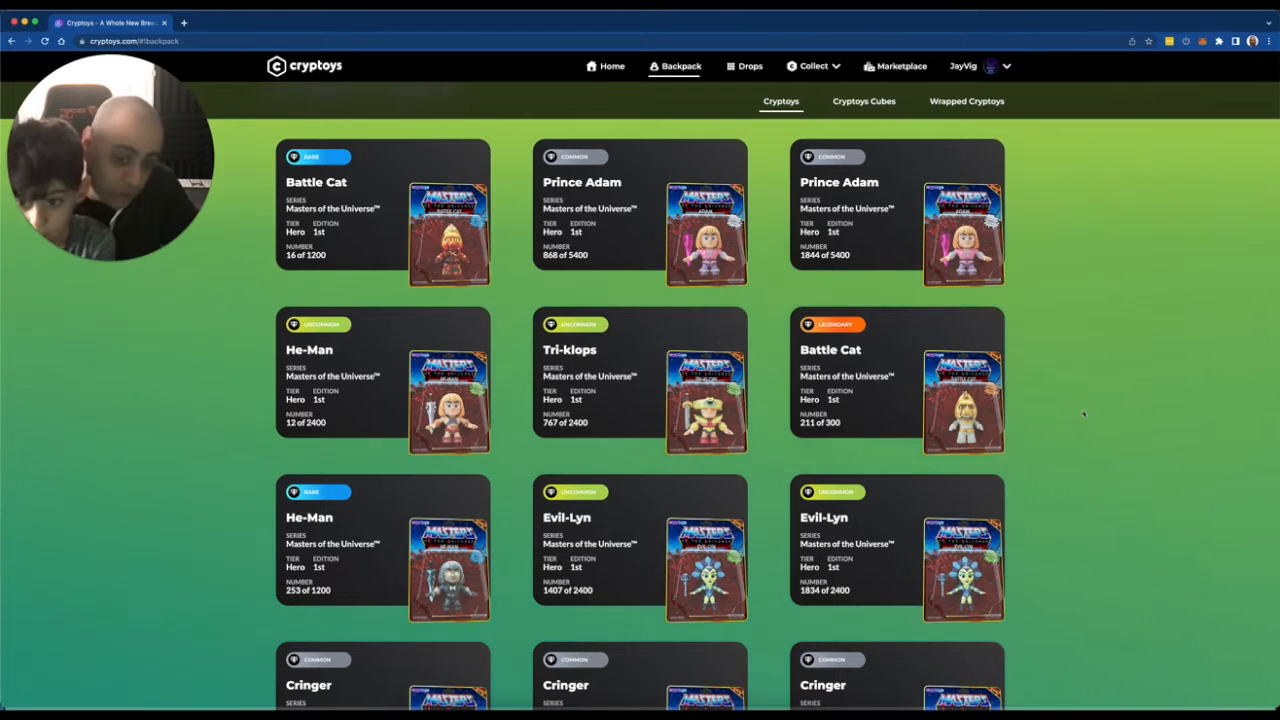
{"action": "scroll", "scroll_direction": "down", "scroll_amount": 3}
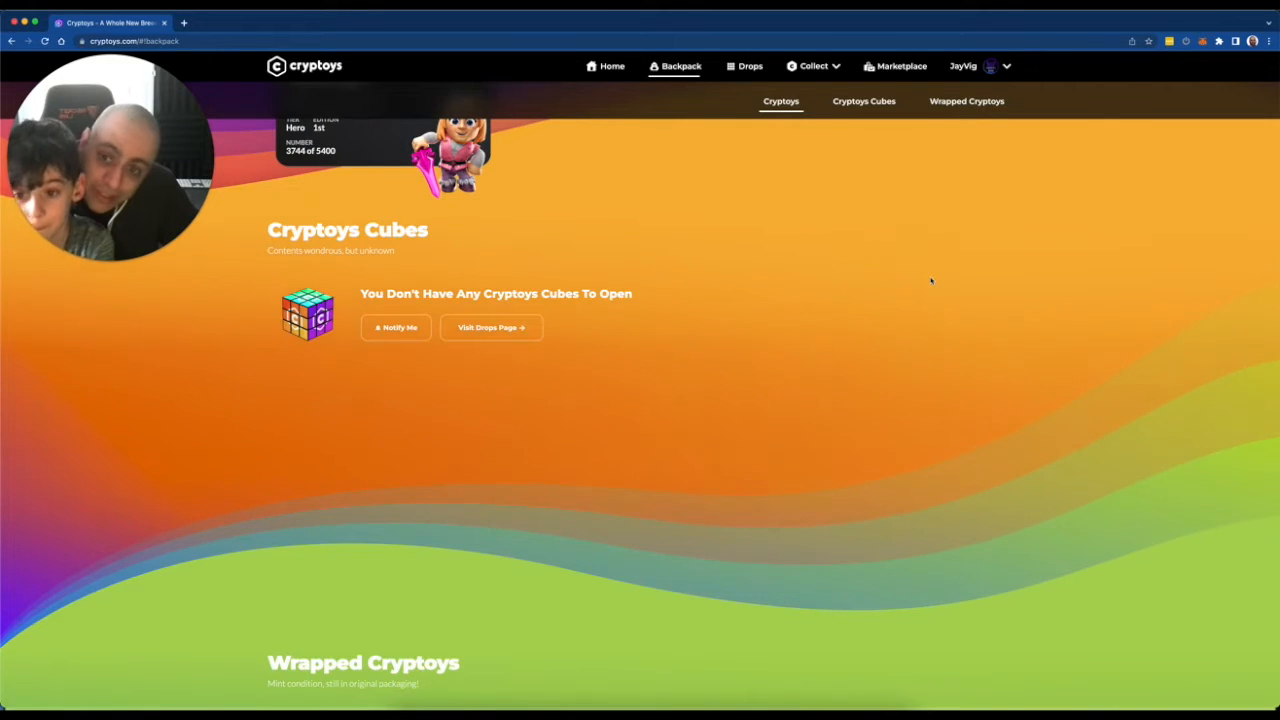
{"action": "scroll", "scroll_direction": "down", "scroll_amount": 3}
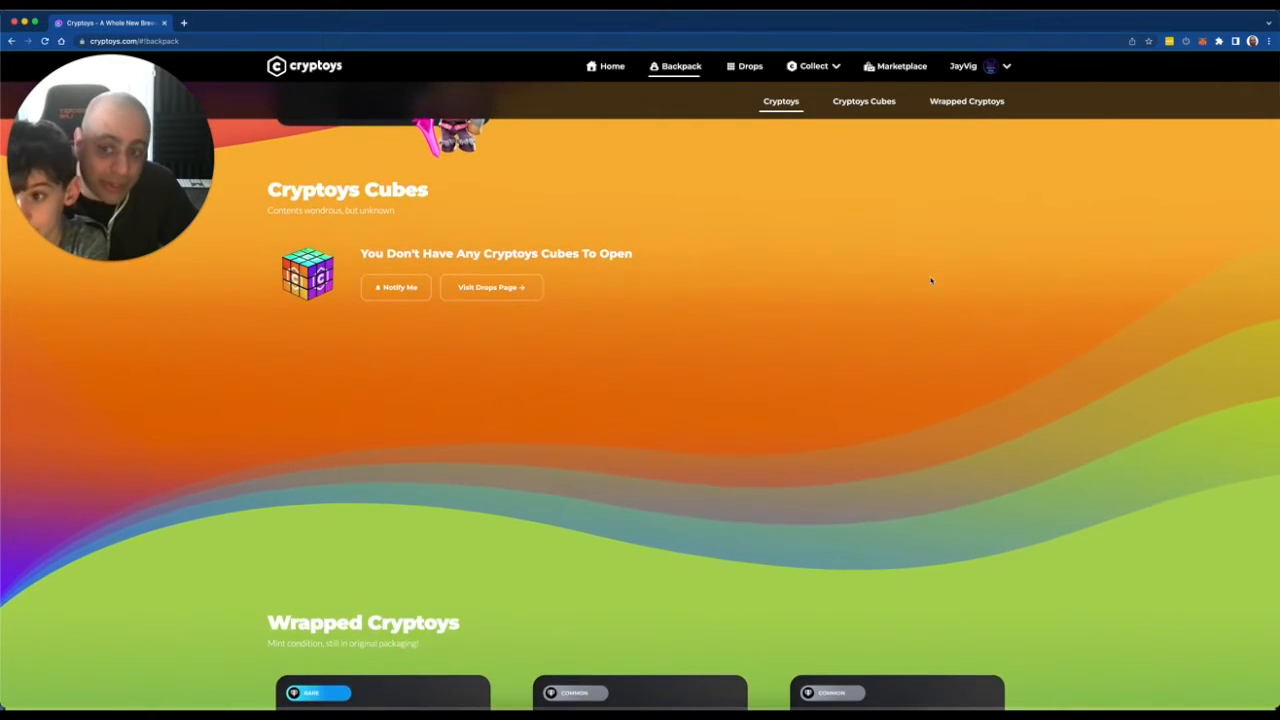
{"action": "scroll", "scroll_direction": "up", "scroll_amount": 3}
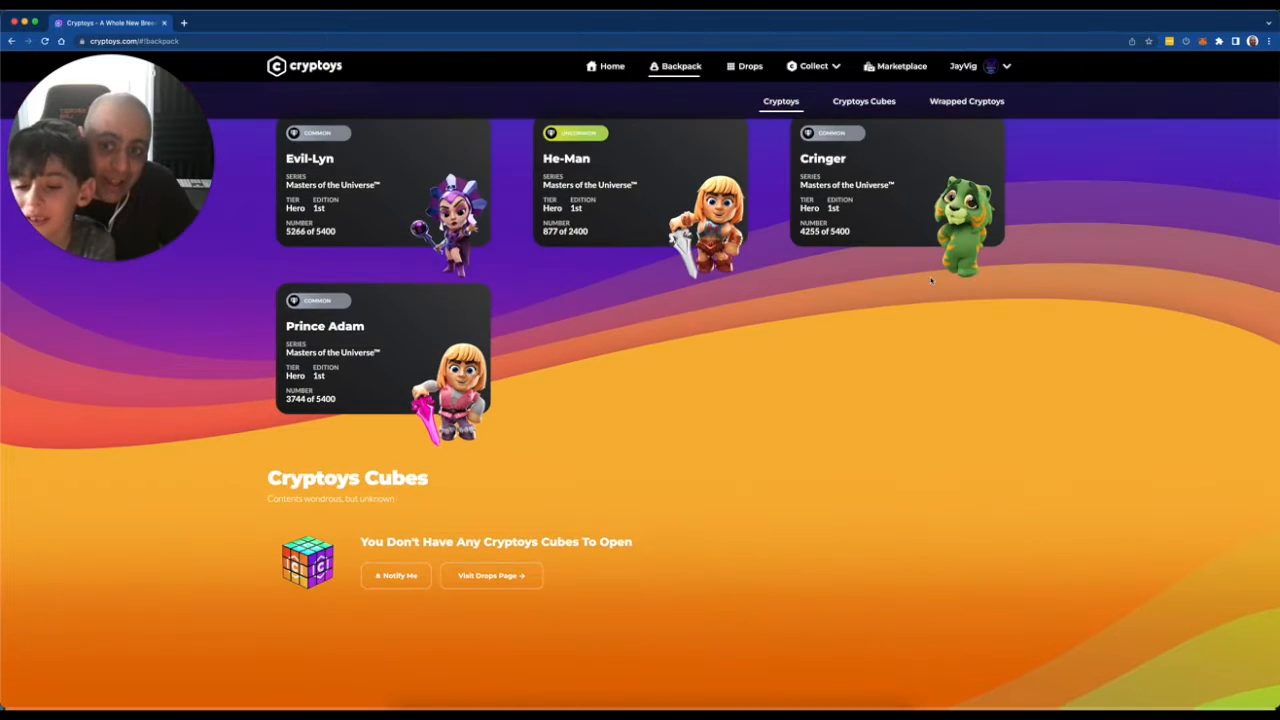
{"action": "scroll", "scroll_direction": "down", "scroll_amount": 3}
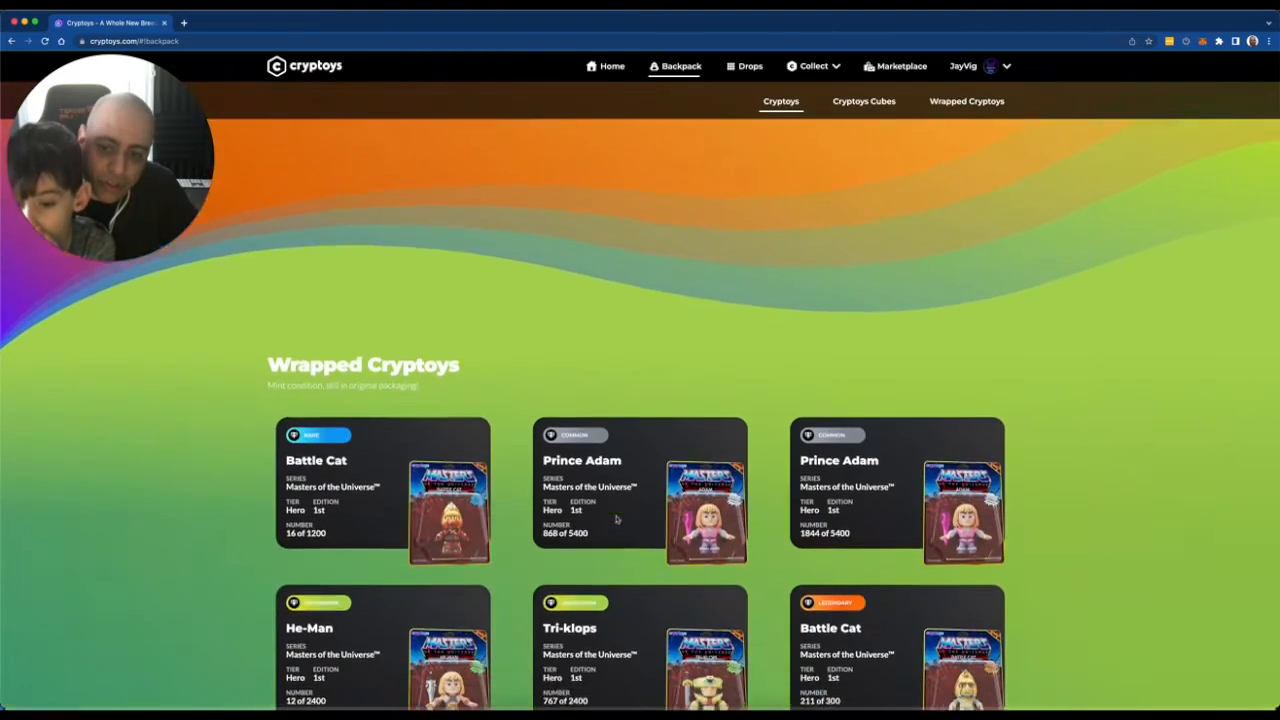
Browse the wrapped figures from Battle Cat and Prince Adam down to Cringer and Evil-Lyn, then back to top.
{"action": "left_click", "coordinate": [780, 100]}
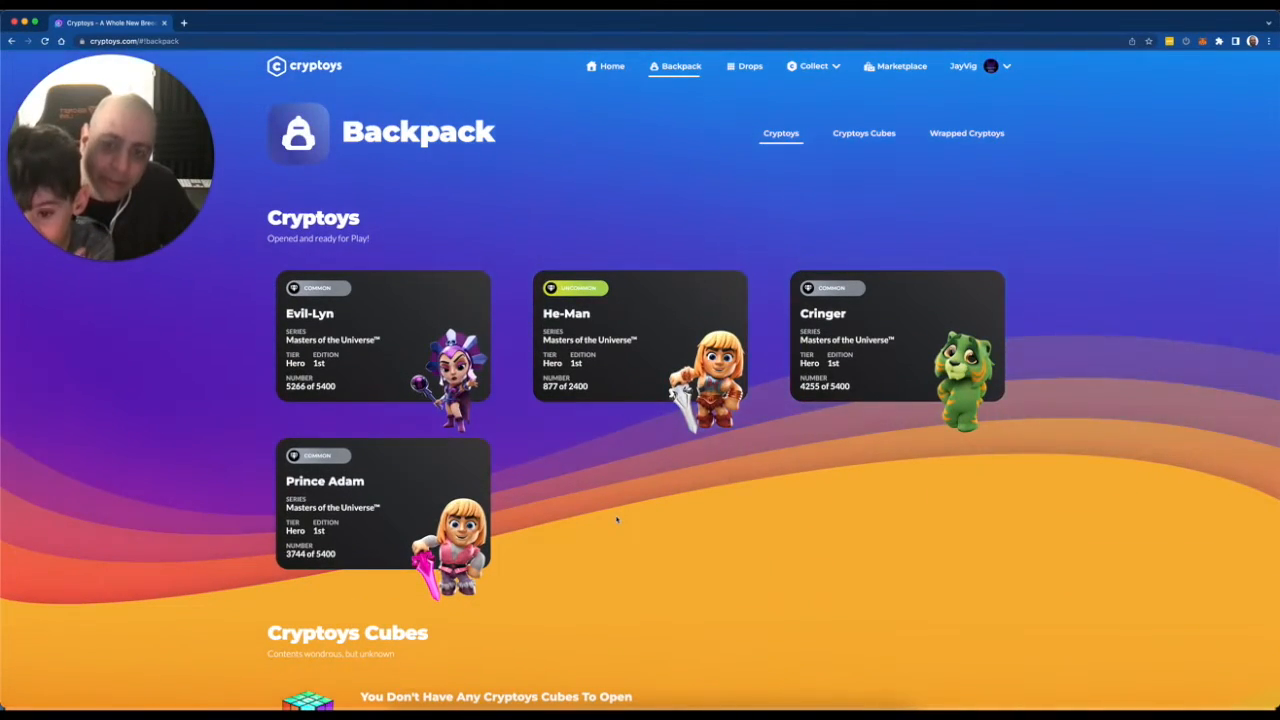
{"action": "scroll", "scroll_direction": "down", "scroll_amount": 3}
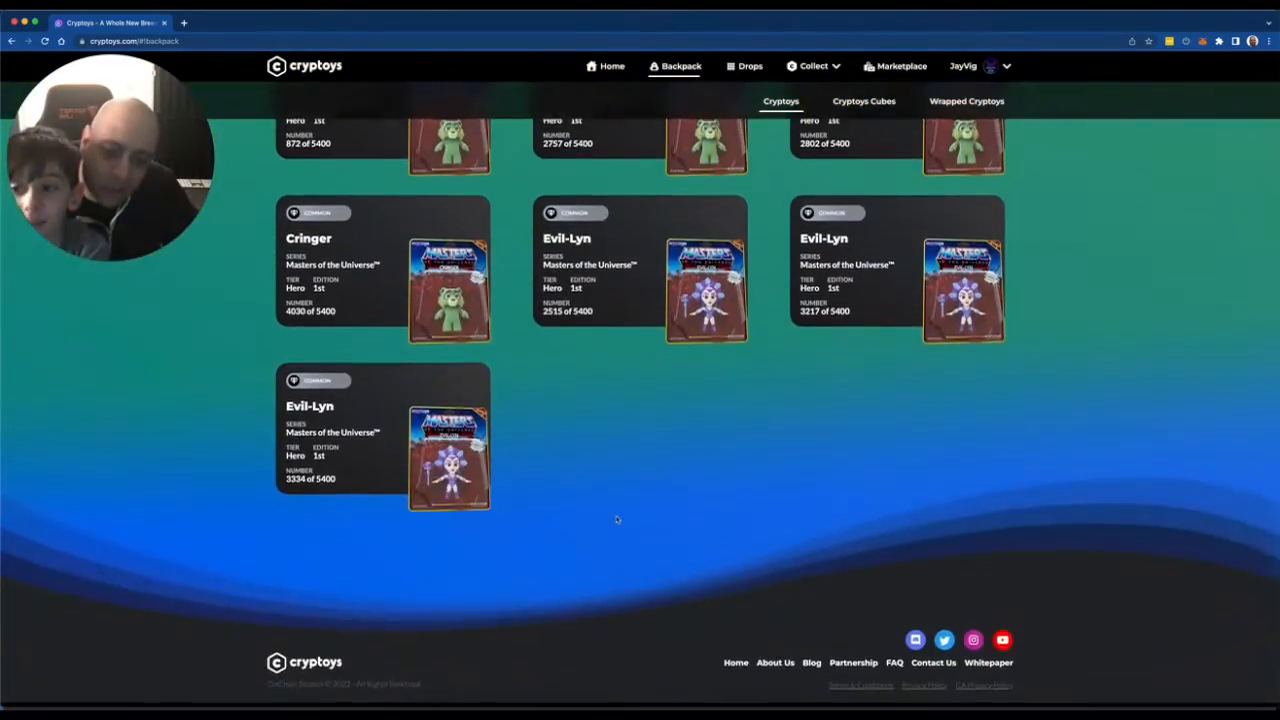
{"action": "scroll", "scroll_direction": "up", "scroll_amount": 3}
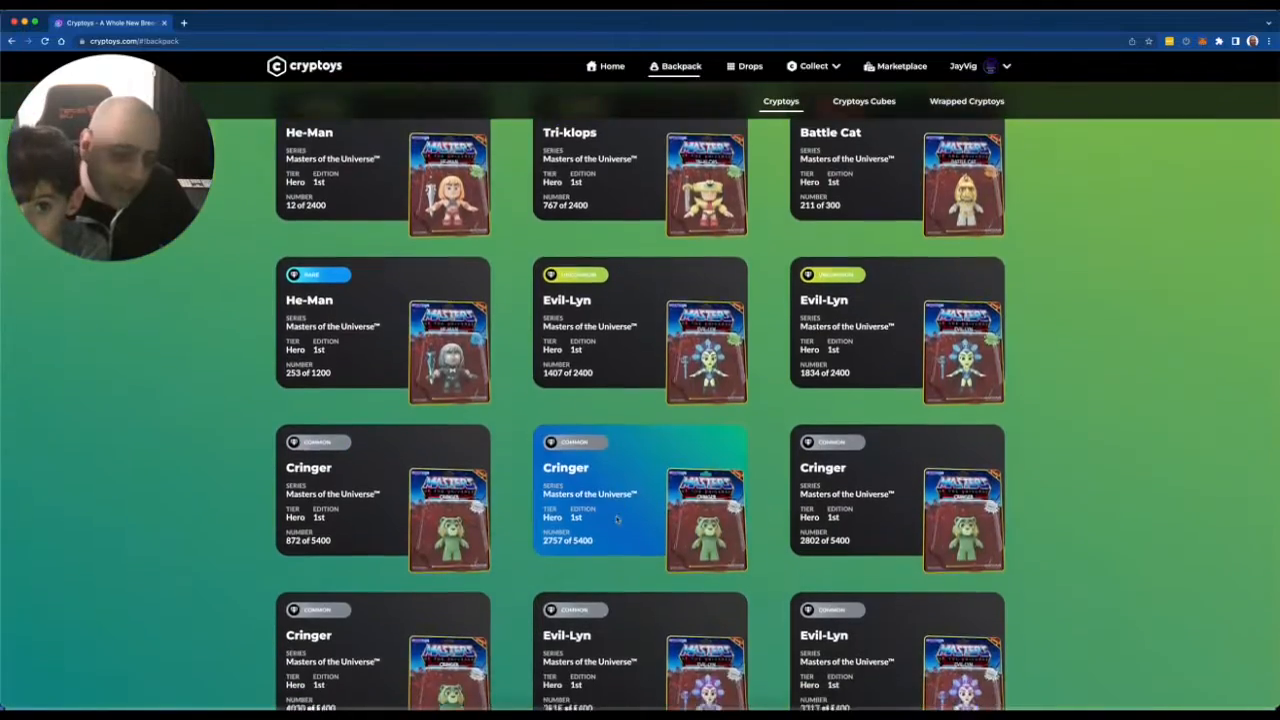
{"action": "scroll", "scroll_direction": "down", "scroll_amount": 3}
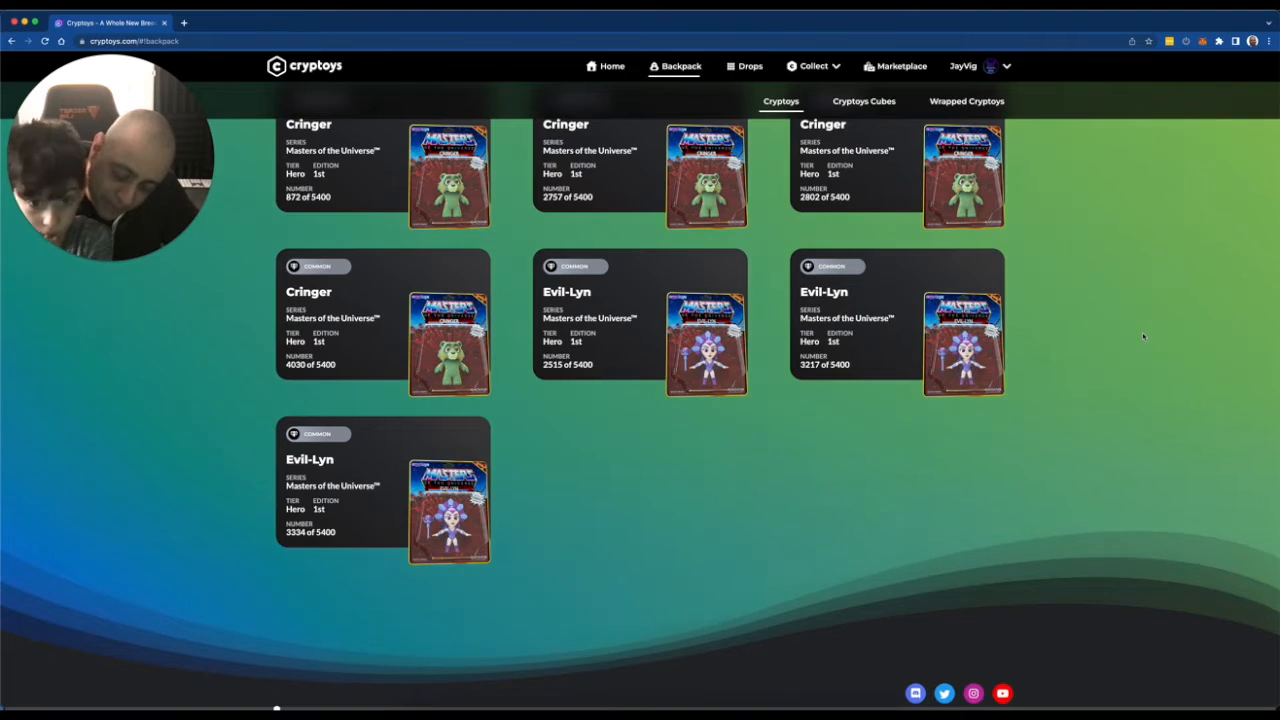
{"action": "scroll", "scroll_direction": "up", "scroll_amount": 3}
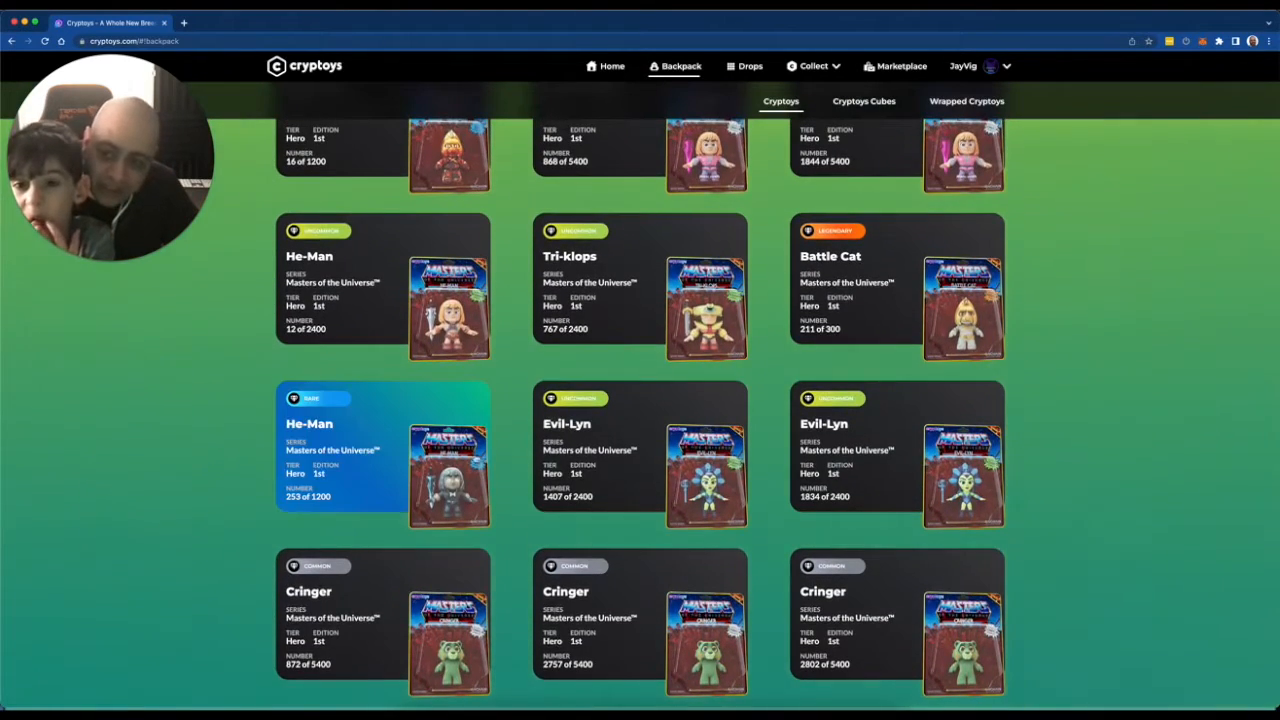
{"action": "scroll", "scroll_direction": "down", "scroll_amount": 3}
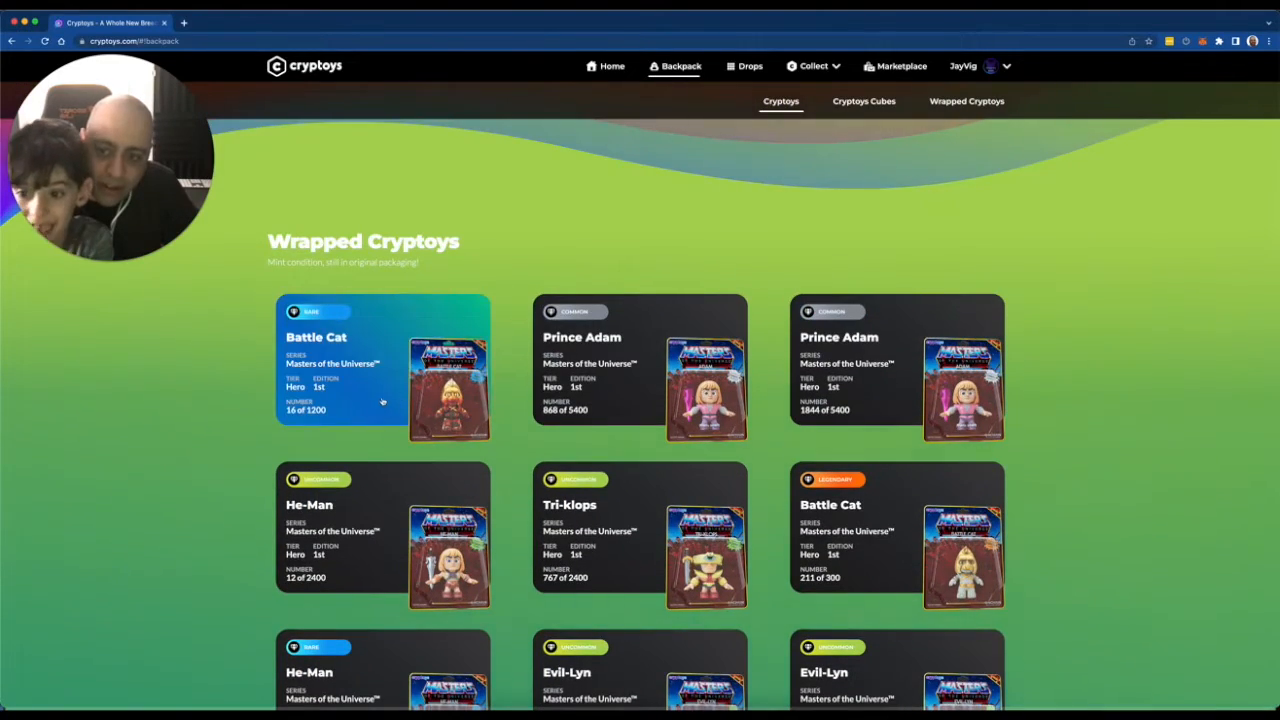
{"action": "scroll", "scroll_direction": "down", "scroll_amount": 3}
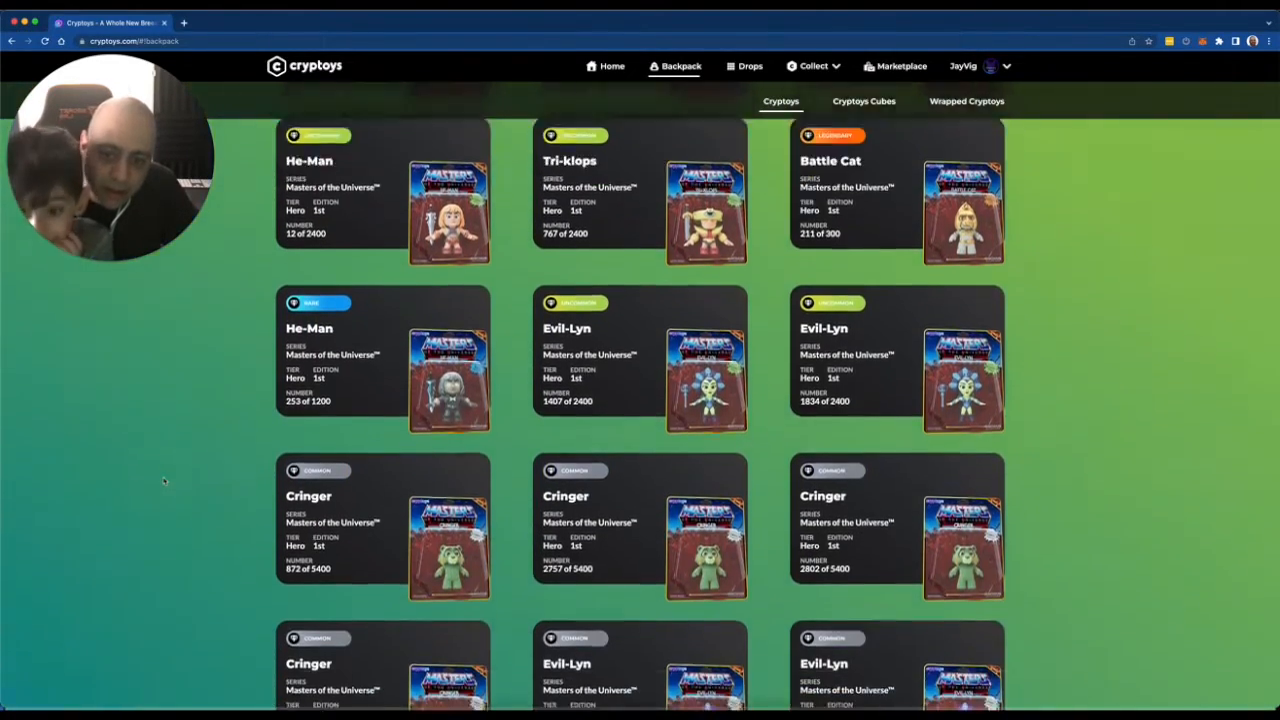
{"action": "scroll", "scroll_direction": "up", "scroll_amount": 3}
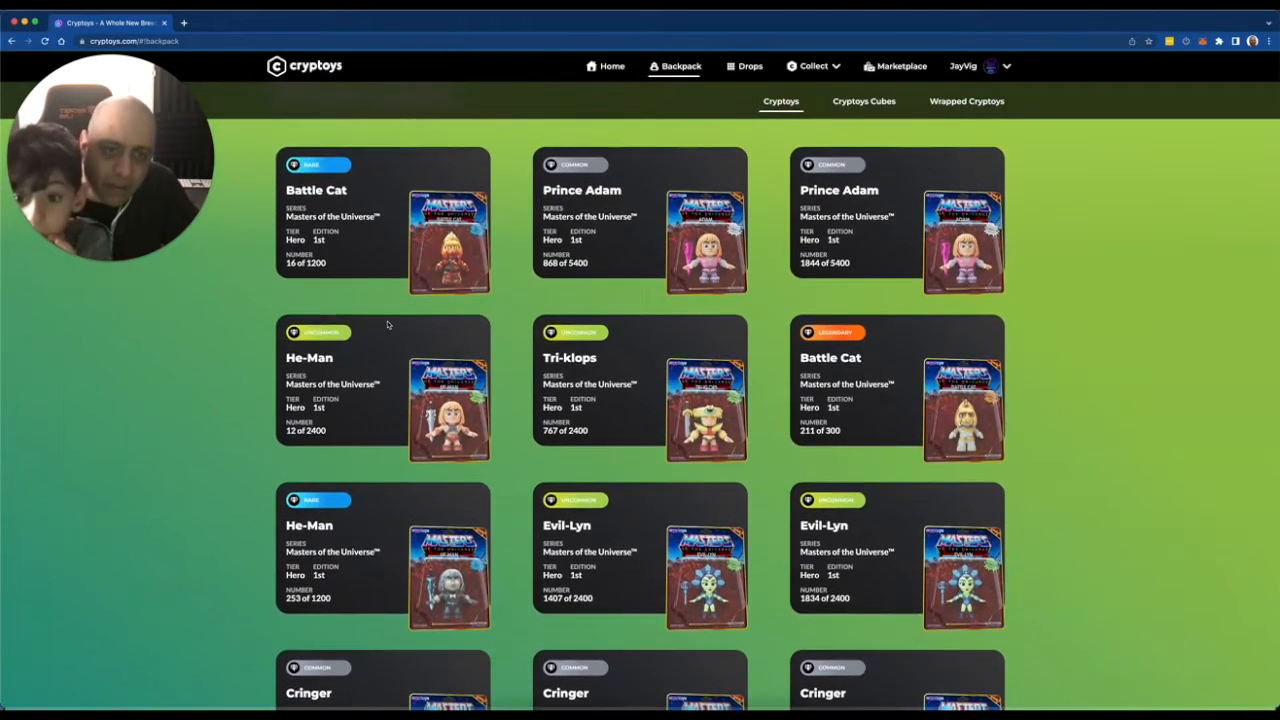
{"action": "scroll", "scroll_direction": "down", "scroll_amount": 3}
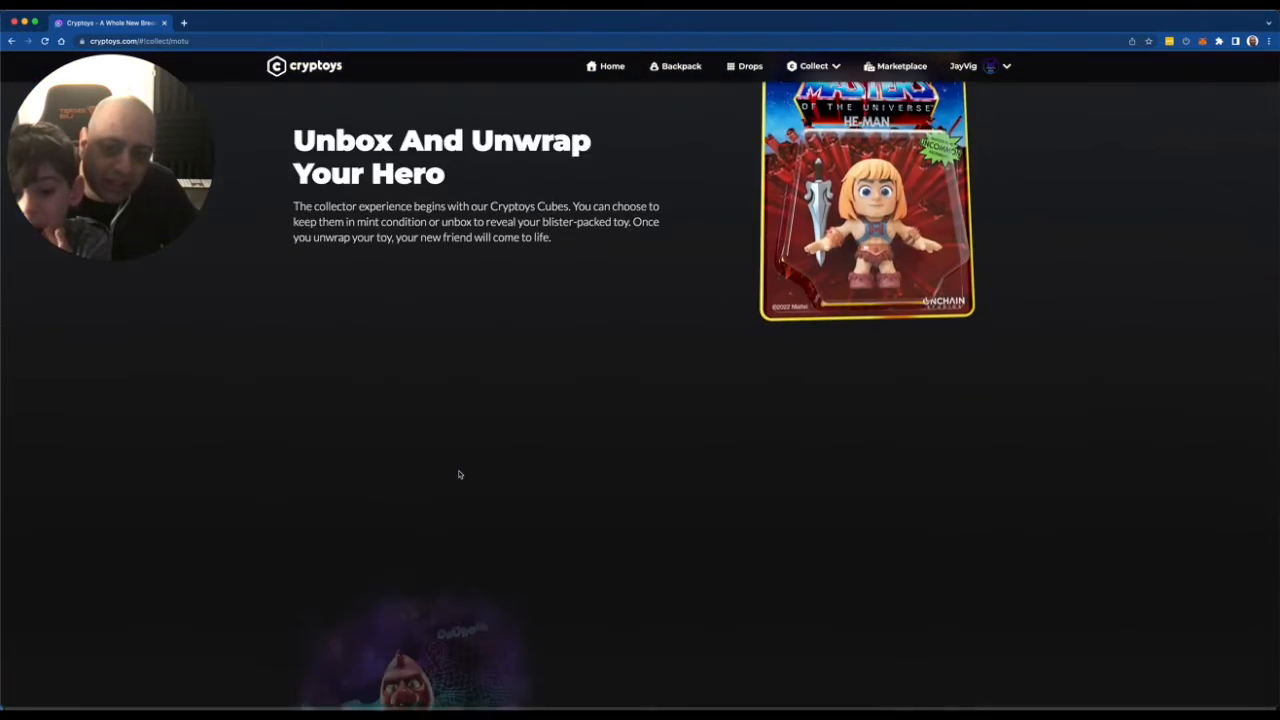
Scroll the collection overview through Common, Uncommon, Rare, Epic, Legendary, Grail and Ultra Grail tiers, then back up.
{"action": "scroll", "scroll_direction": "down", "scroll_amount": 3}
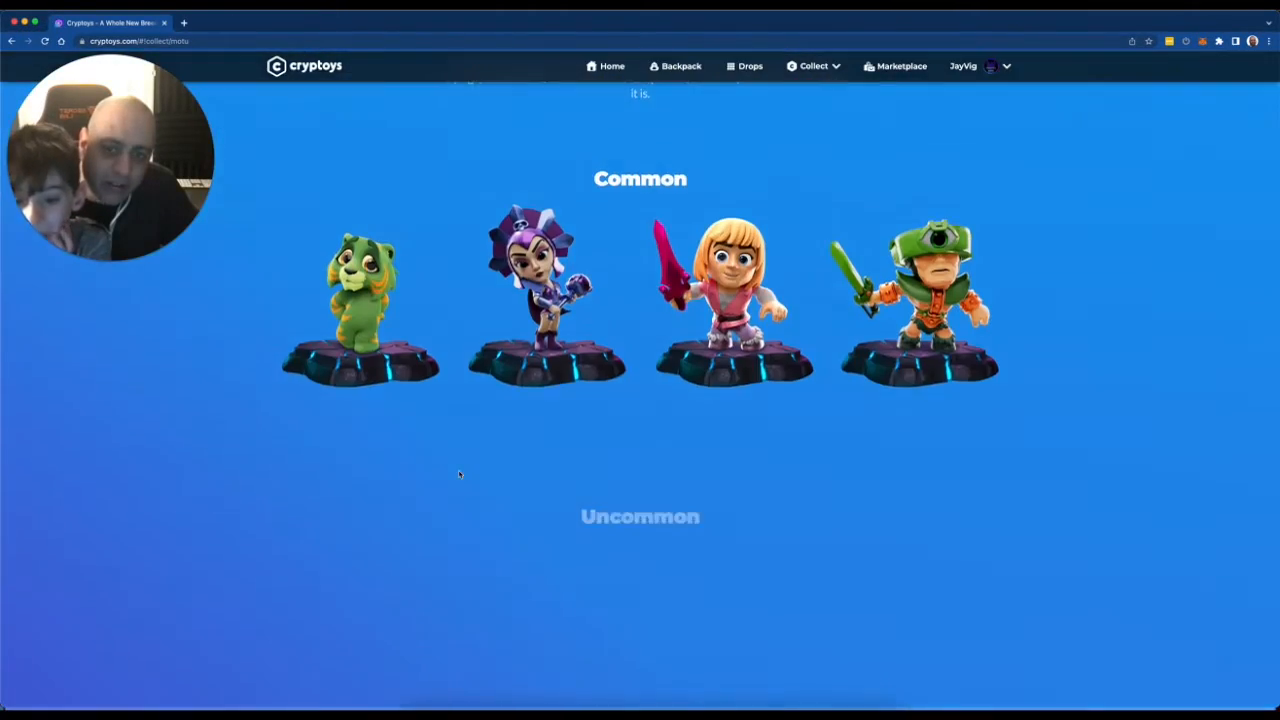
{"action": "scroll", "scroll_direction": "down", "scroll_amount": 3}
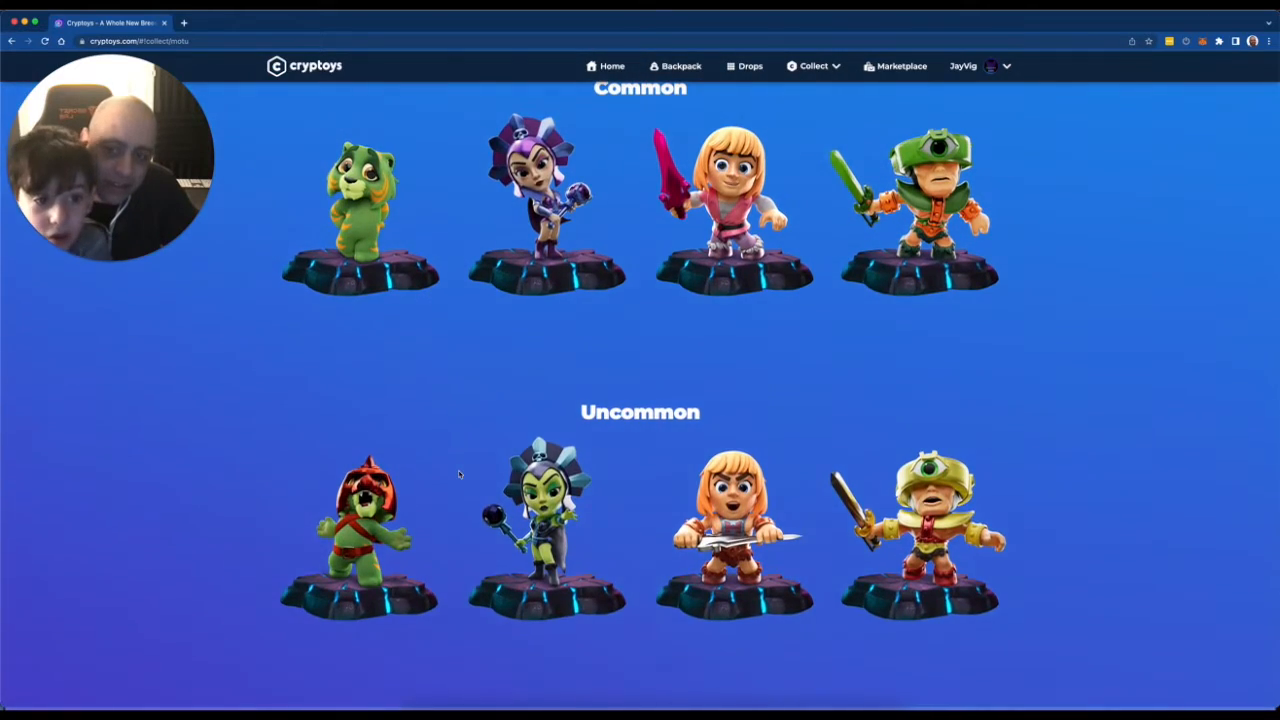
{"action": "scroll", "scroll_direction": "down", "scroll_amount": 3}
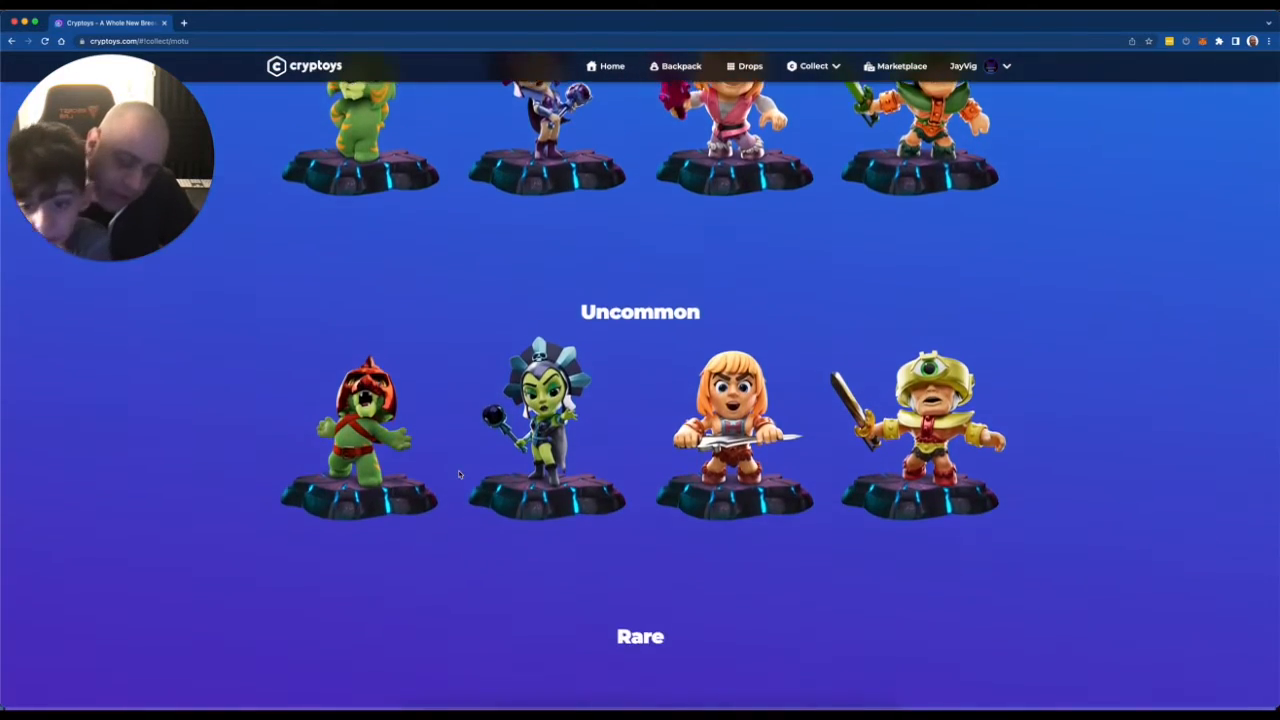
{"action": "scroll", "scroll_direction": "down", "scroll_amount": 3}
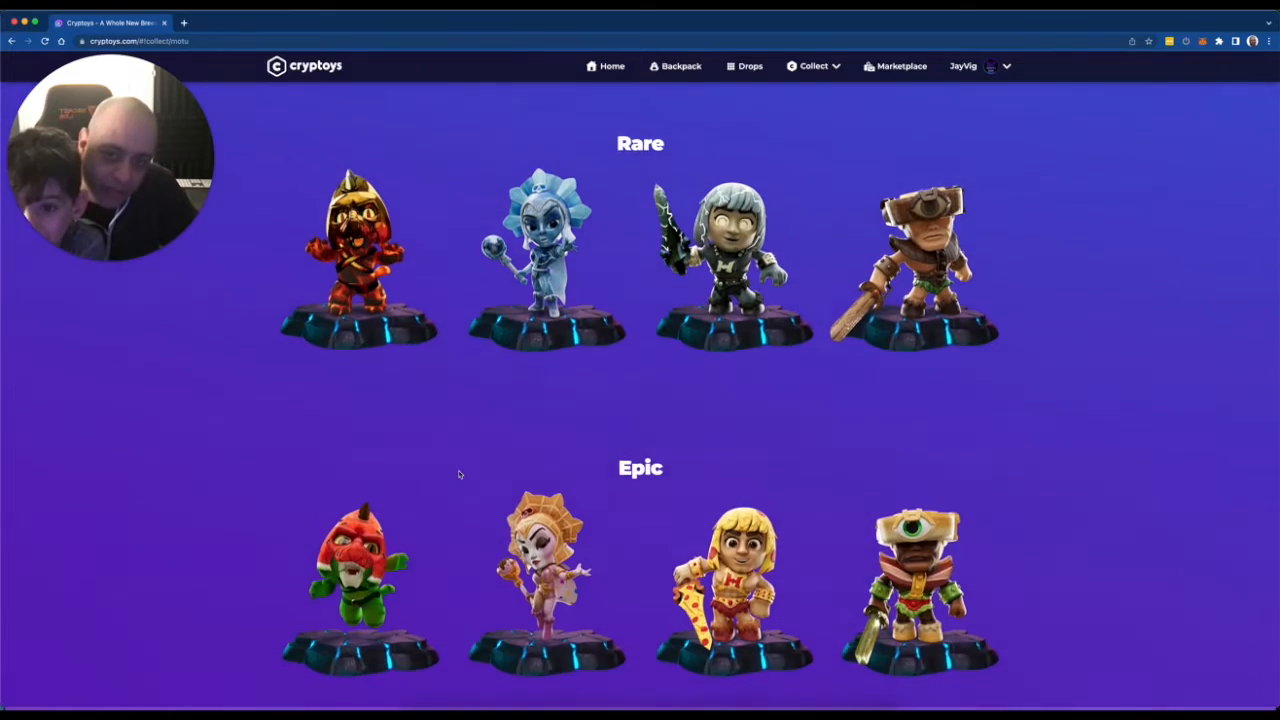
{"action": "scroll", "scroll_direction": "down", "scroll_amount": 3}
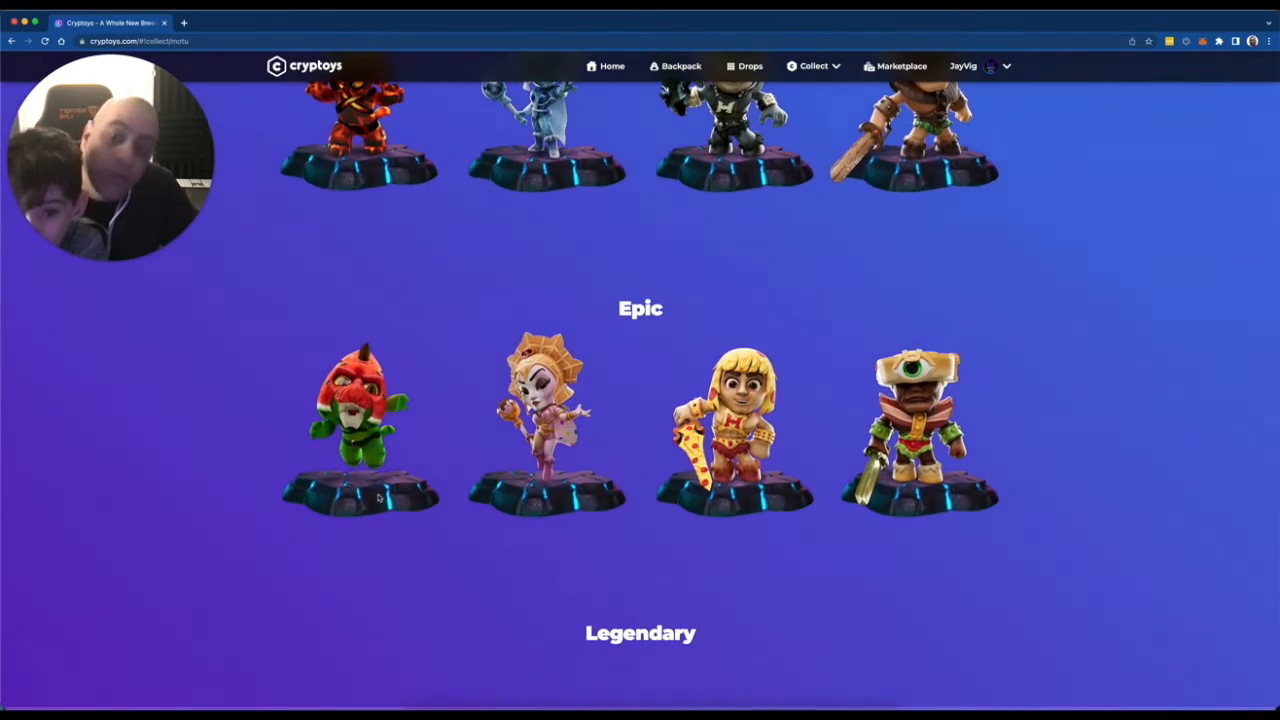
{"action": "scroll", "scroll_direction": "down", "scroll_amount": 3}
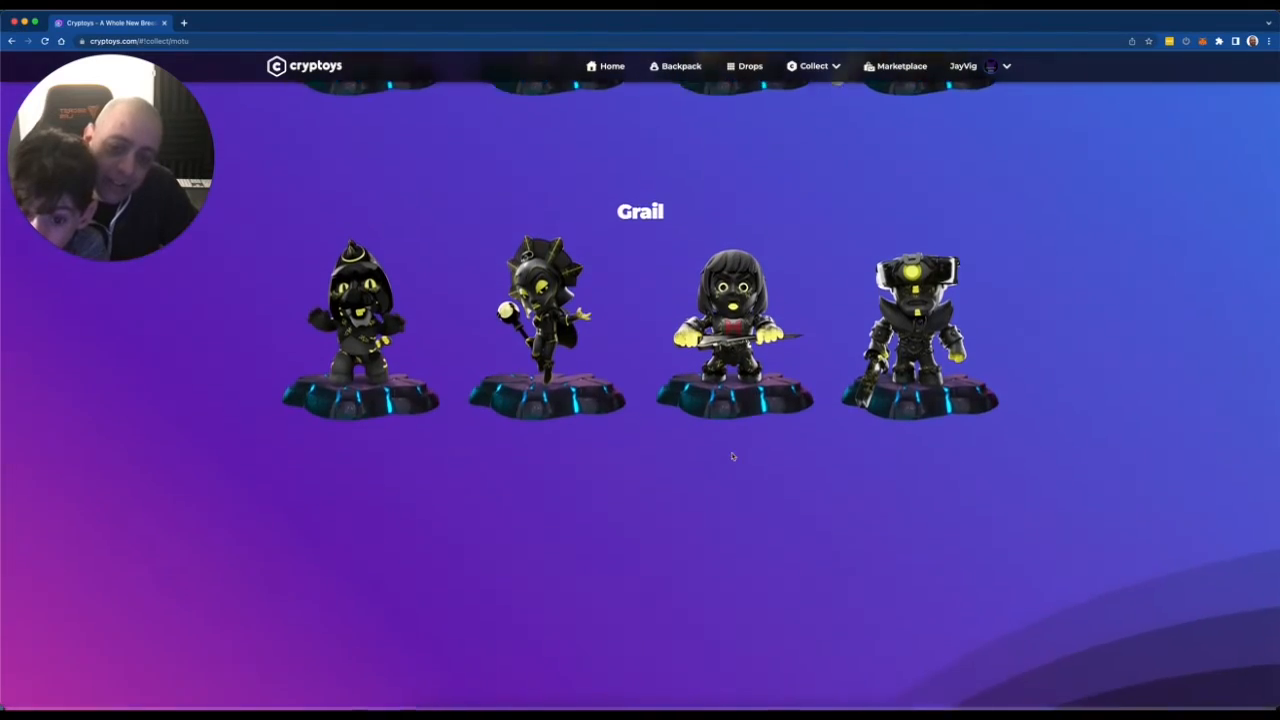
{"action": "scroll", "scroll_direction": "down", "scroll_amount": 3}
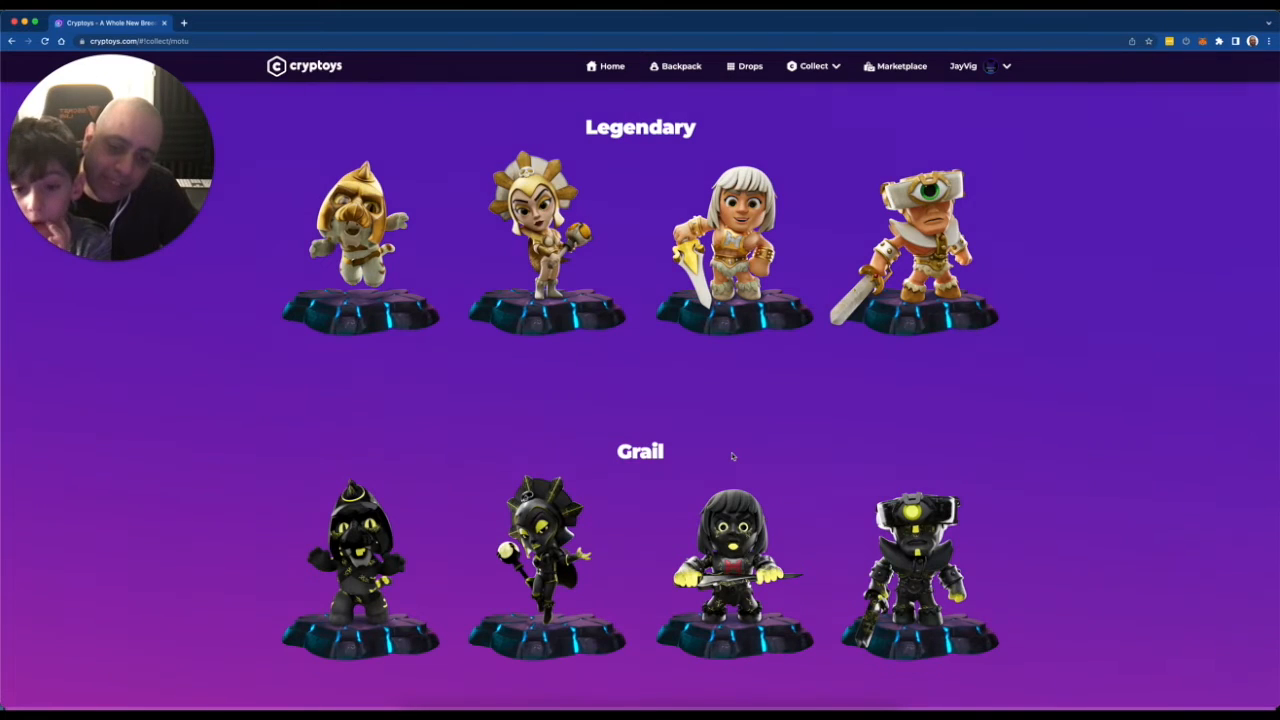
{"action": "scroll", "scroll_direction": "down", "scroll_amount": 3}
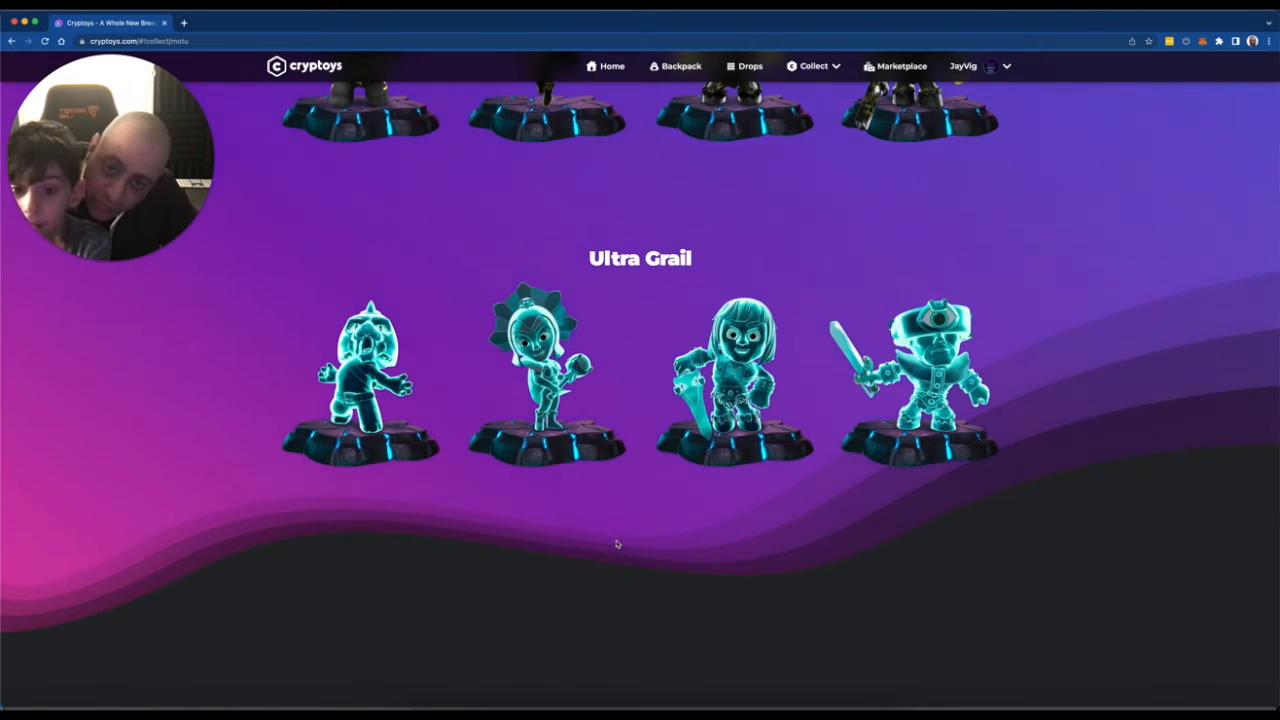
{"action": "scroll", "scroll_direction": "down", "scroll_amount": 3}
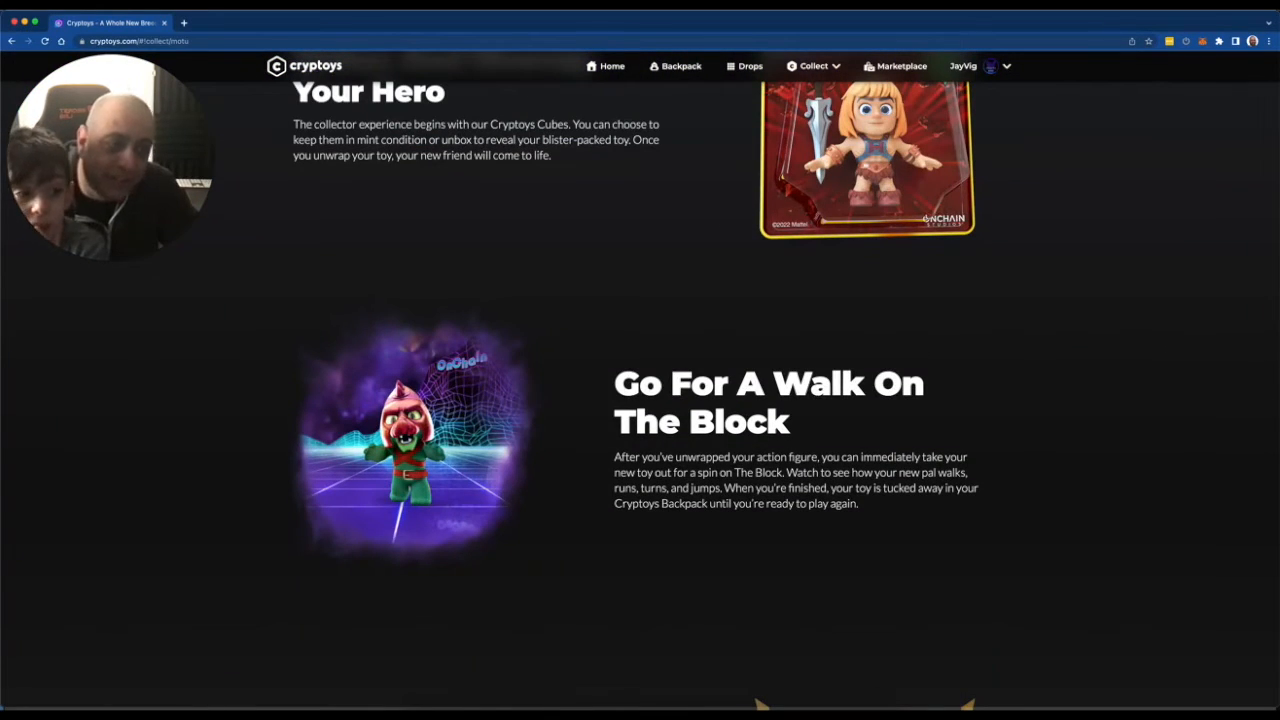
{"action": "scroll", "scroll_direction": "up", "scroll_amount": 3}
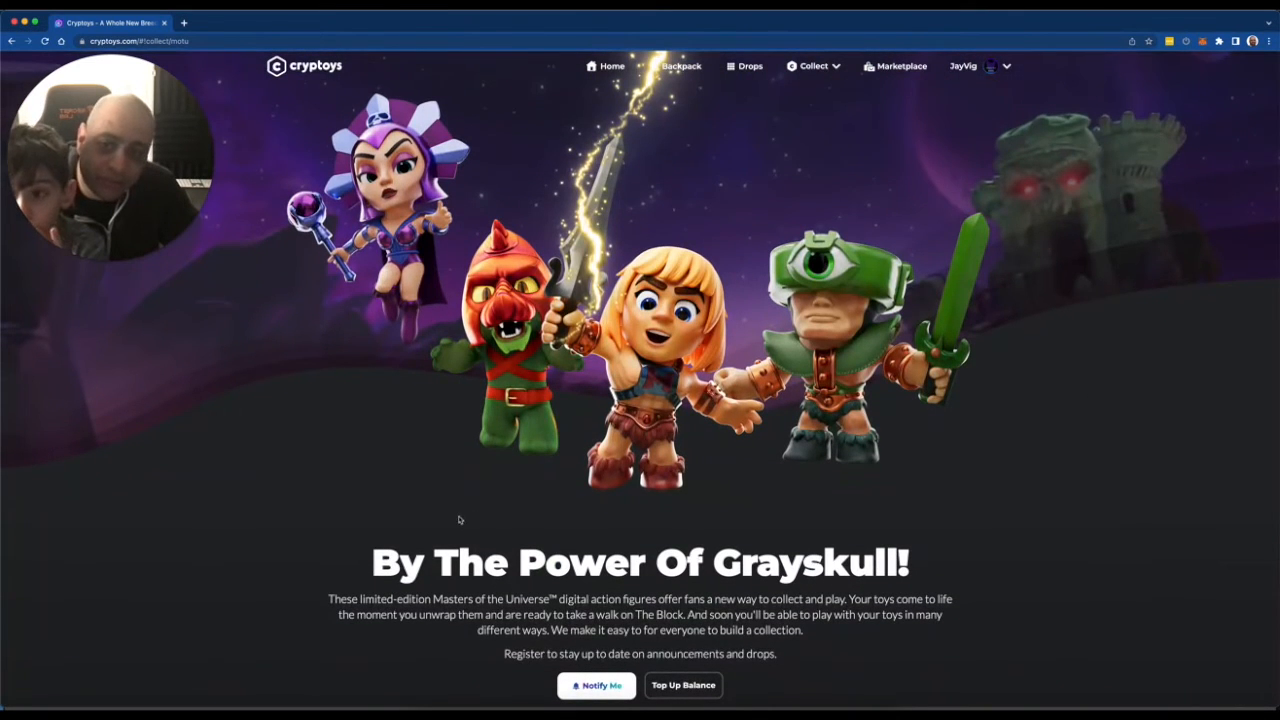
{"action": "mouse_move", "coordinate": [990, 448]}
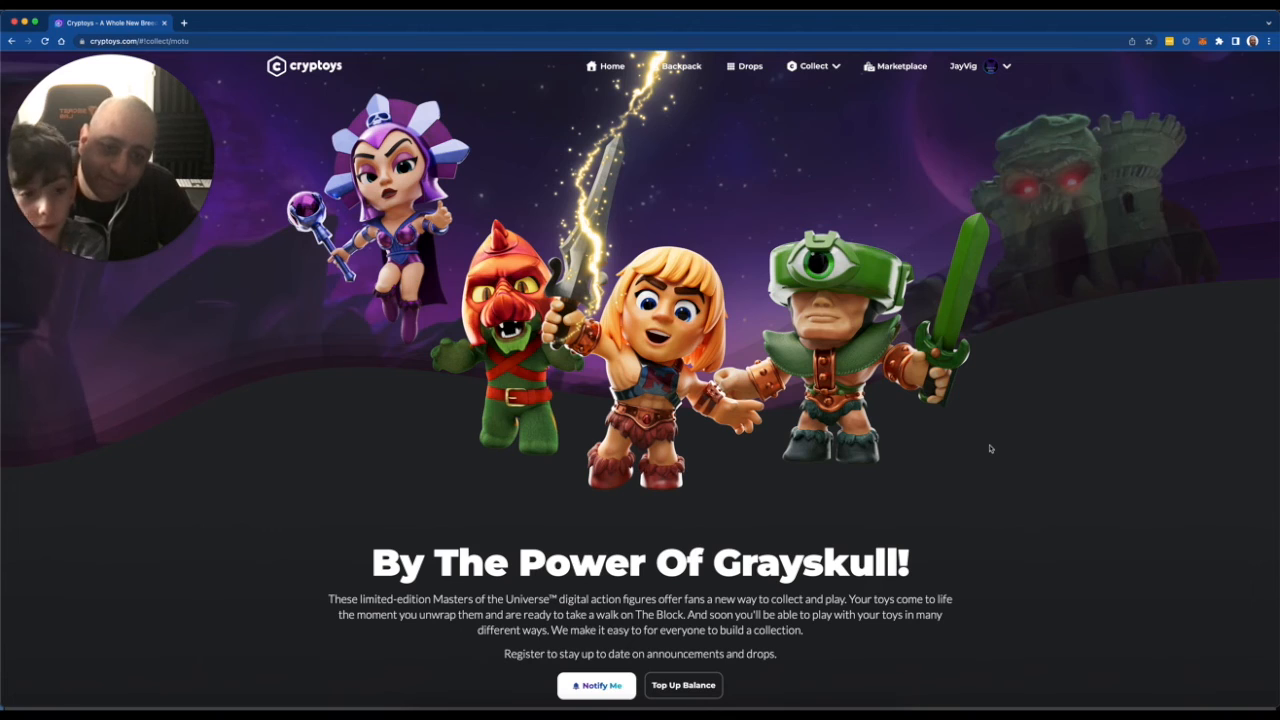